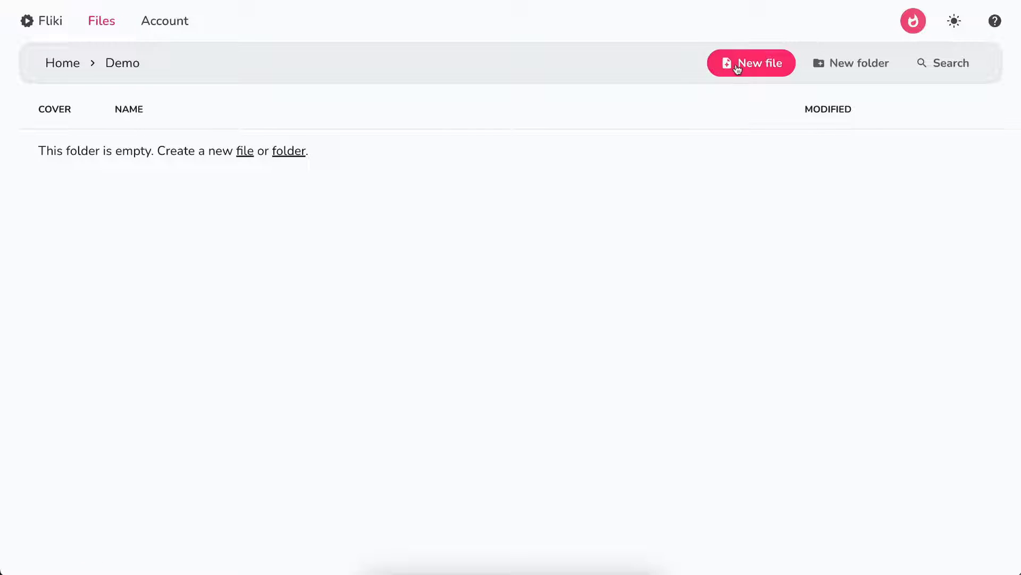
Create a new file named 'Healthy Snack Ideas' with the Square (1:1) aspect ratio
{"action": "left_click", "coordinate": [751, 63]}
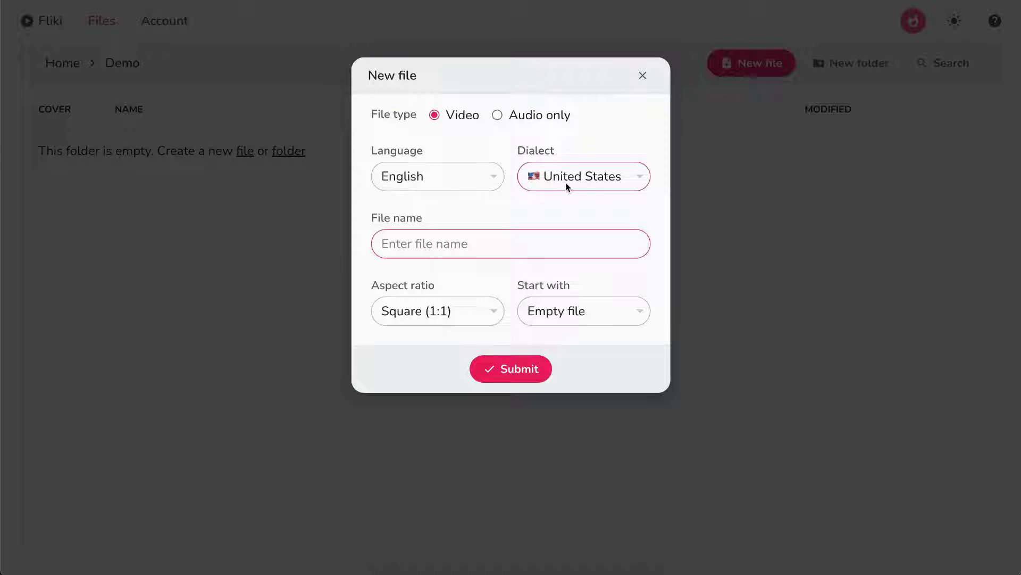
{"action": "type", "text": "Healthy Snack Ideas"}
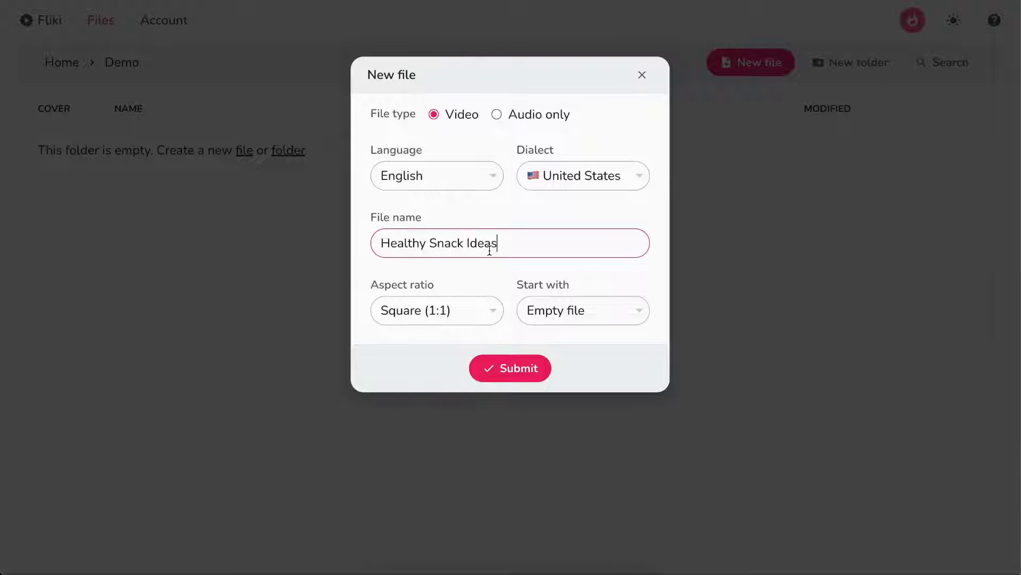
{"action": "left_click", "coordinate": [436, 310]}
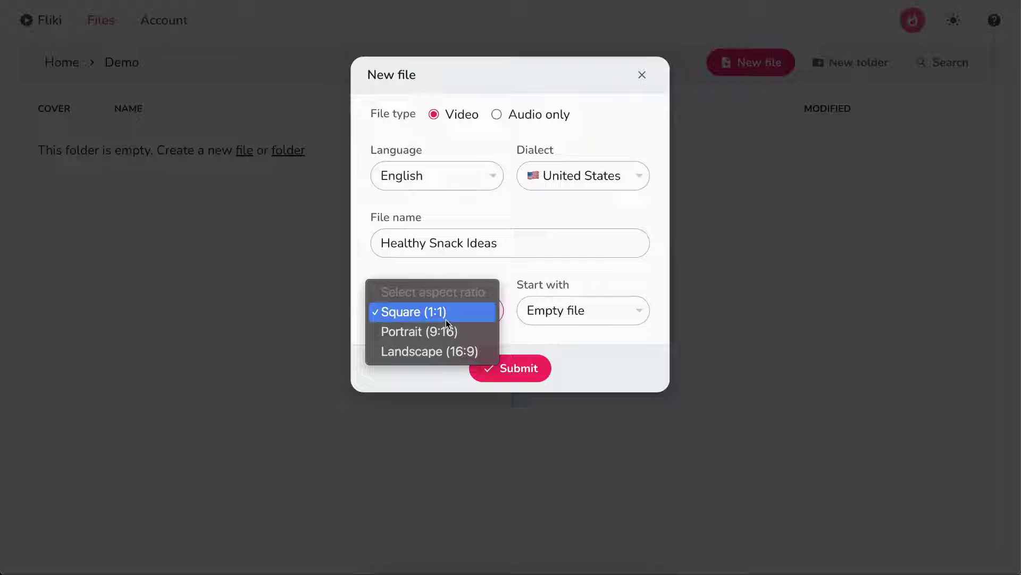
{"action": "left_click", "coordinate": [412, 312]}
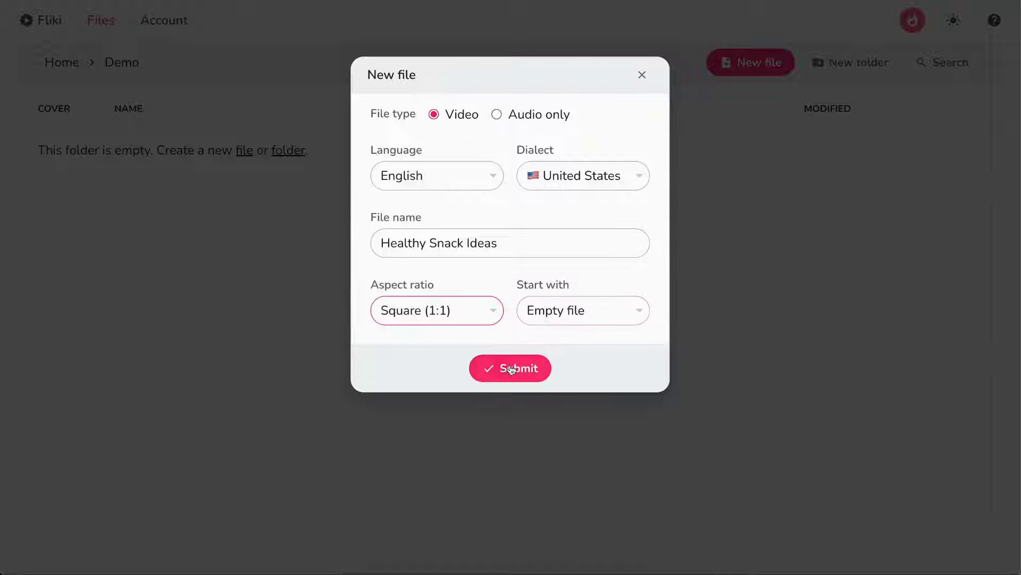
{"action": "left_click", "coordinate": [510, 368]}
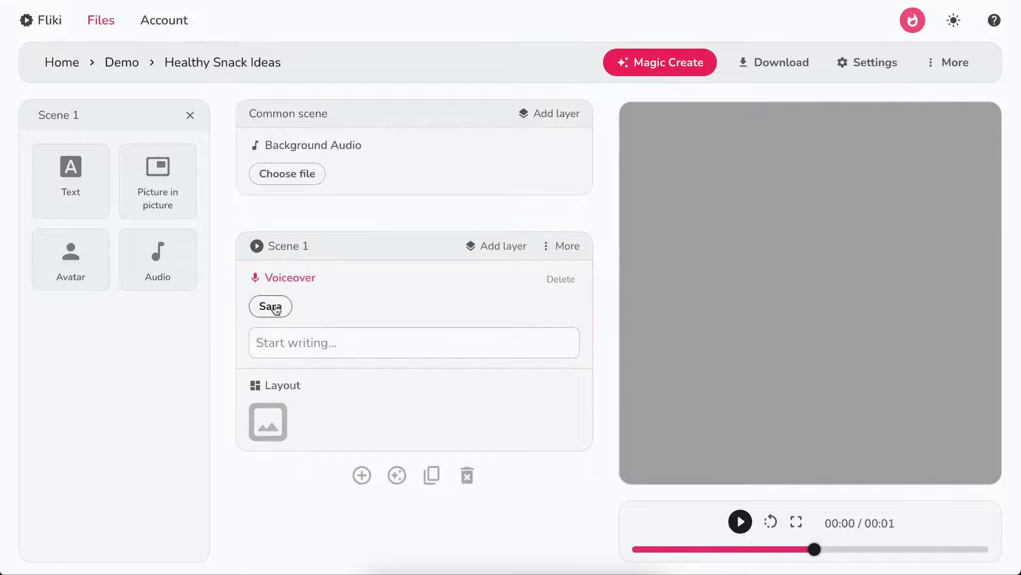
Switch Scene 1's voiceover voice from Sara to Mia
{"action": "left_click", "coordinate": [270, 306]}
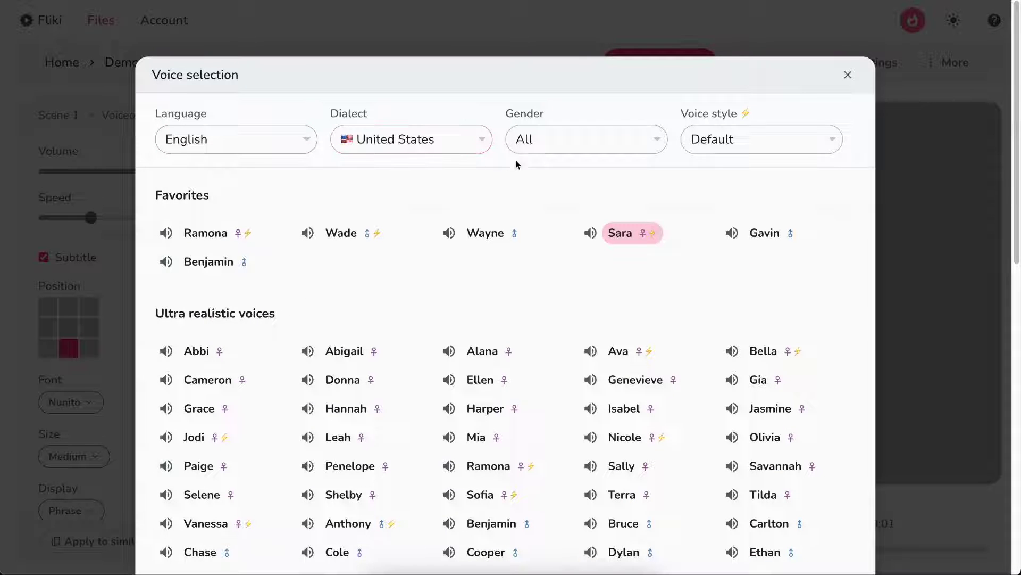
{"action": "mouse_move", "coordinate": [468, 395]}
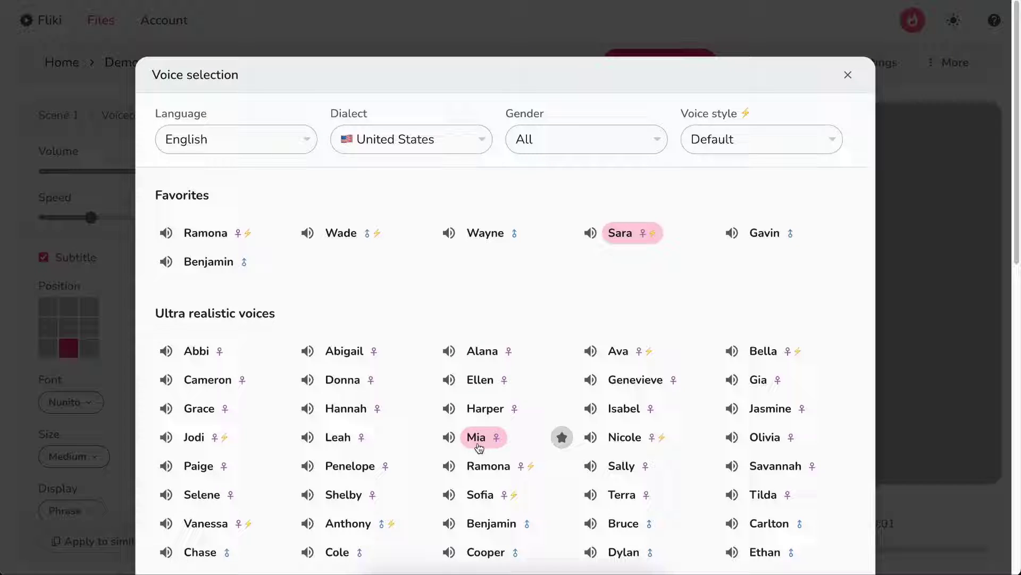
{"action": "left_click", "coordinate": [476, 436]}
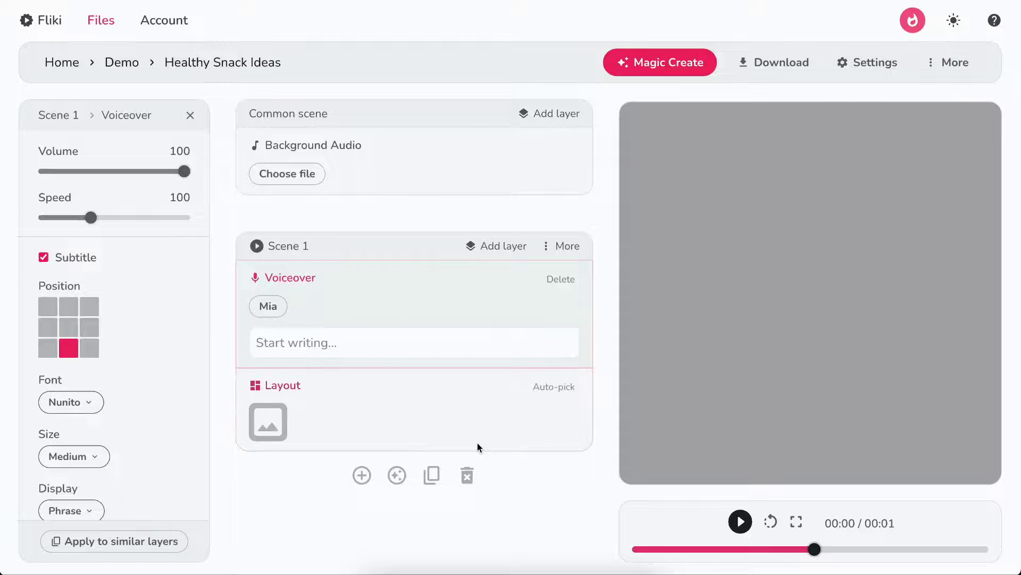
Write the healthy snack welcome script for Scene 1 and add an avatar layer
{"action": "left_click", "coordinate": [404, 343]}
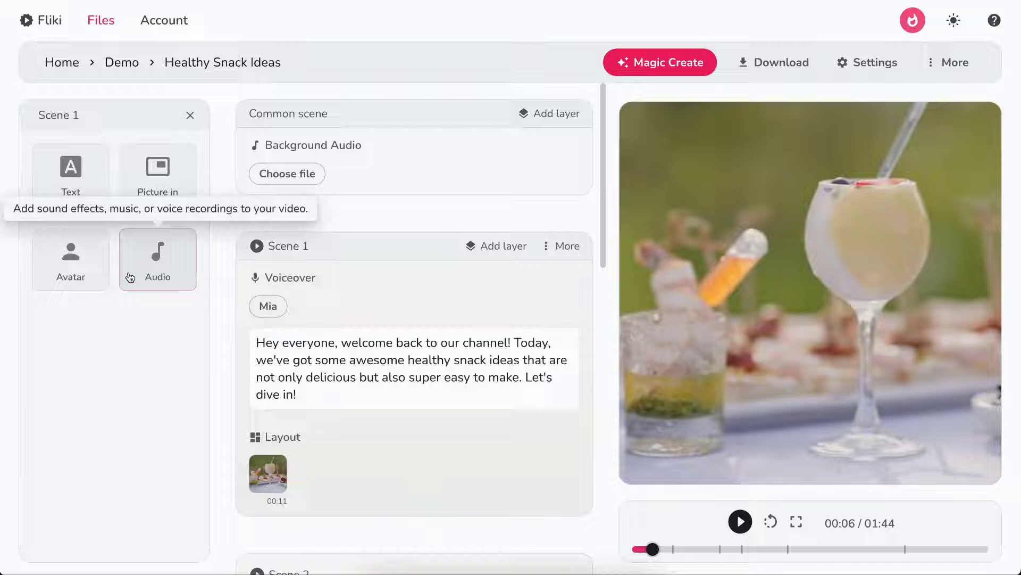
{"action": "left_click", "coordinate": [157, 260]}
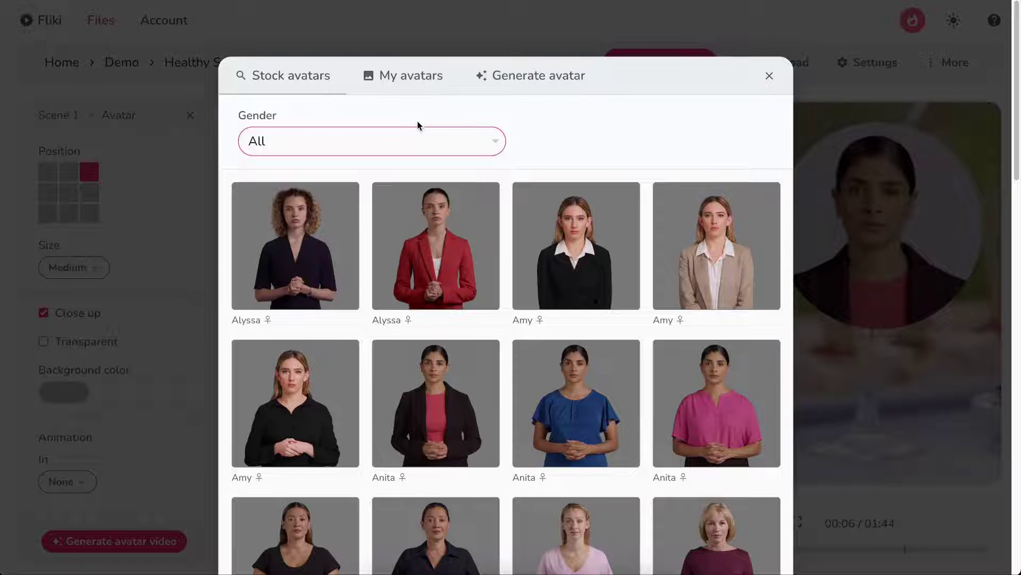
Move from the My avatars tab to the Generate avatar tab
{"action": "left_click", "coordinate": [412, 76]}
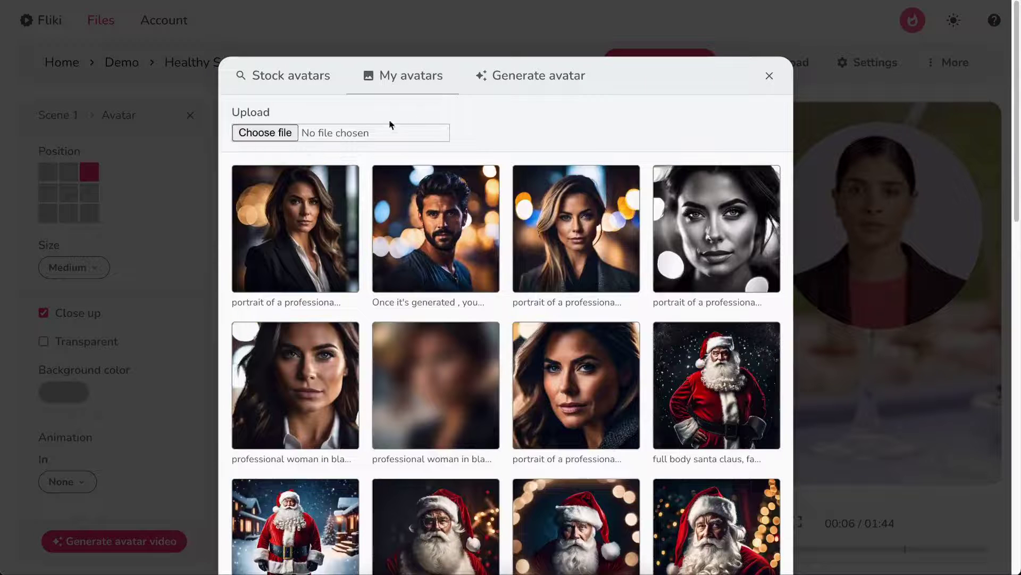
{"action": "left_click", "coordinate": [538, 75]}
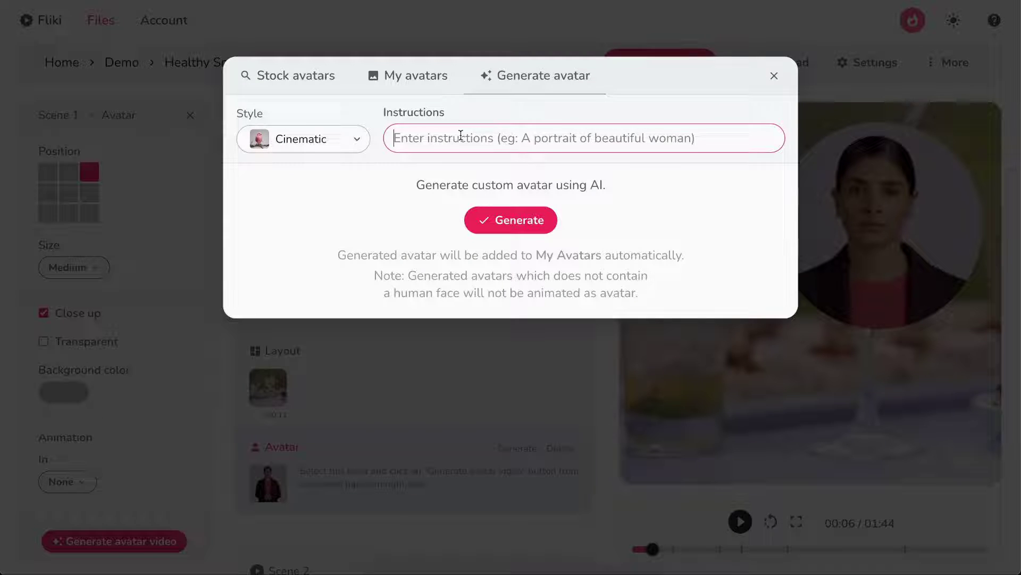
Generate a cinematic portrait of a professional woman in a black blazer, then regenerate it
{"action": "left_click", "coordinate": [511, 220]}
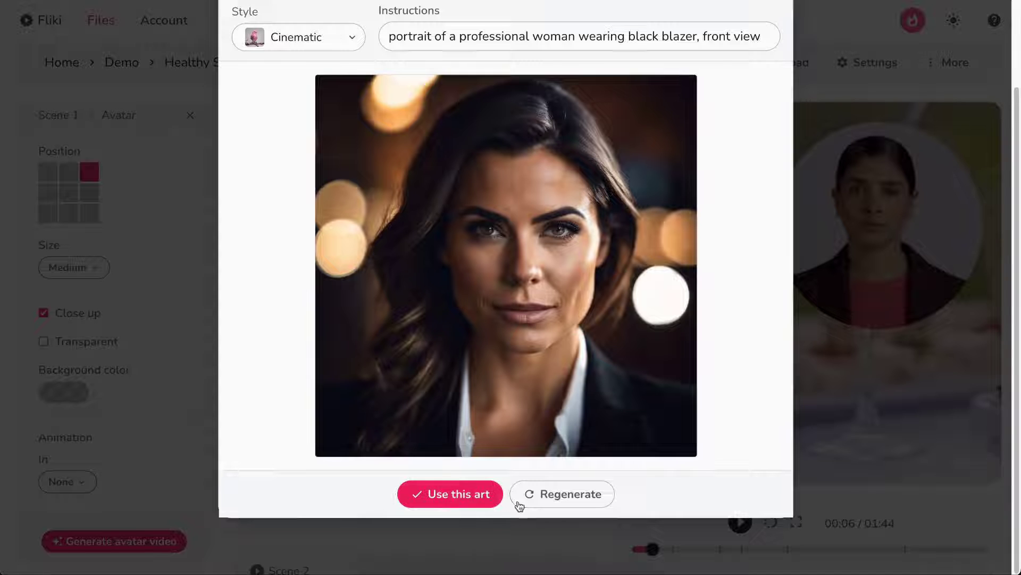
{"action": "left_click", "coordinate": [572, 493]}
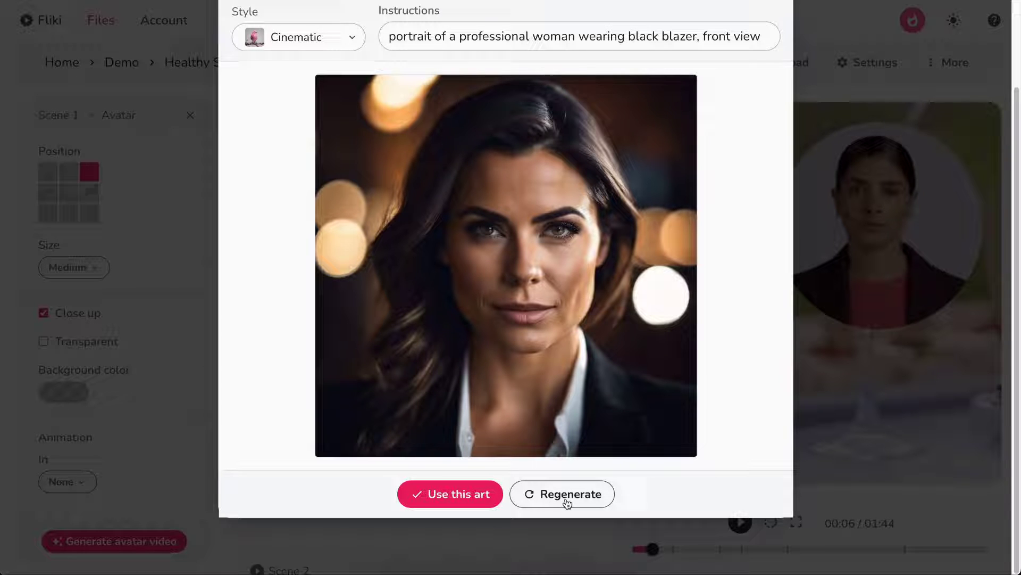
{"action": "left_click", "coordinate": [562, 494]}
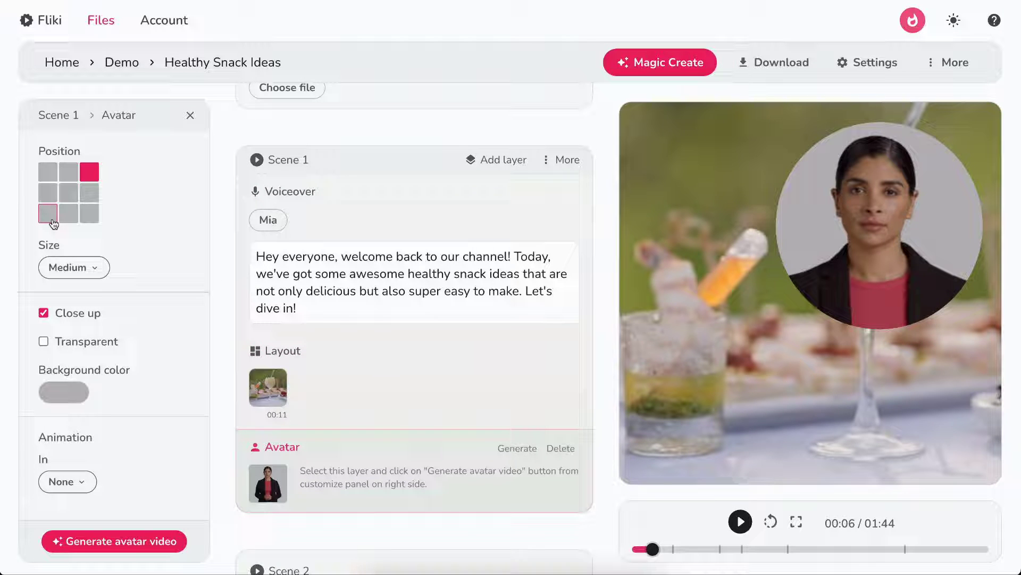
Place the avatar bottom-left at Large size, close up, with a transparent background
{"action": "left_click", "coordinate": [73, 267]}
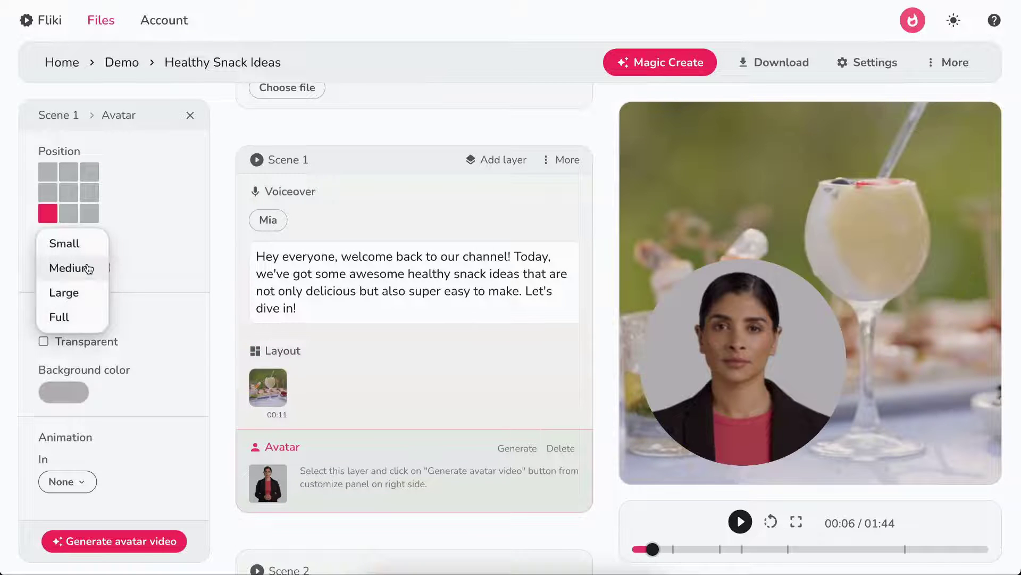
{"action": "left_click", "coordinate": [65, 292]}
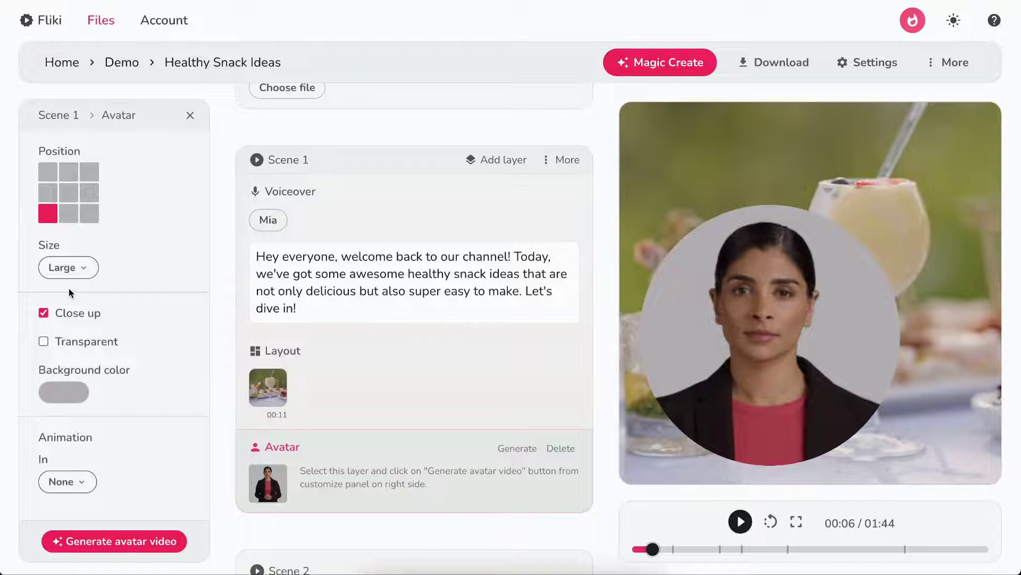
{"action": "left_click", "coordinate": [43, 313]}
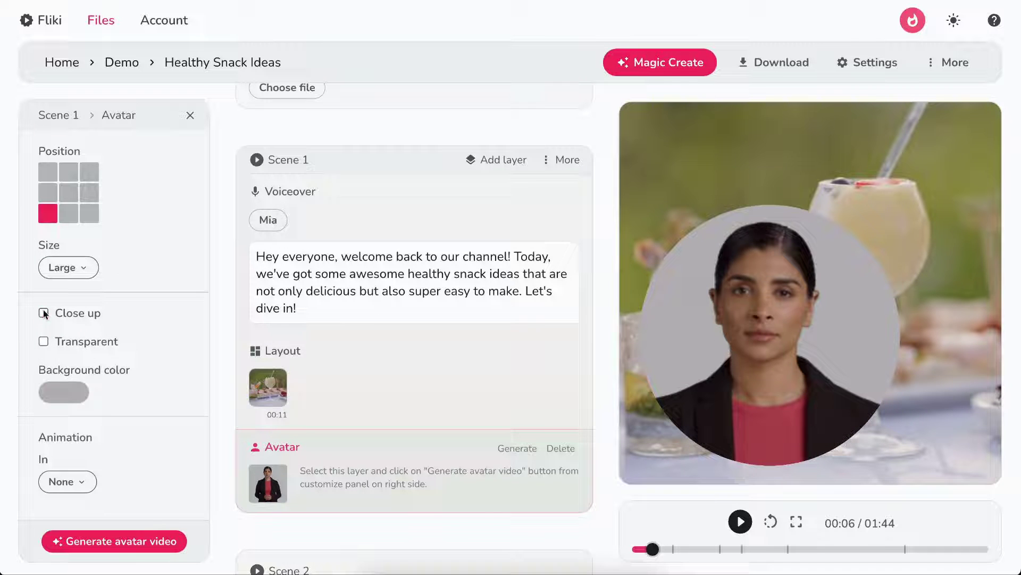
{"action": "left_click", "coordinate": [44, 313]}
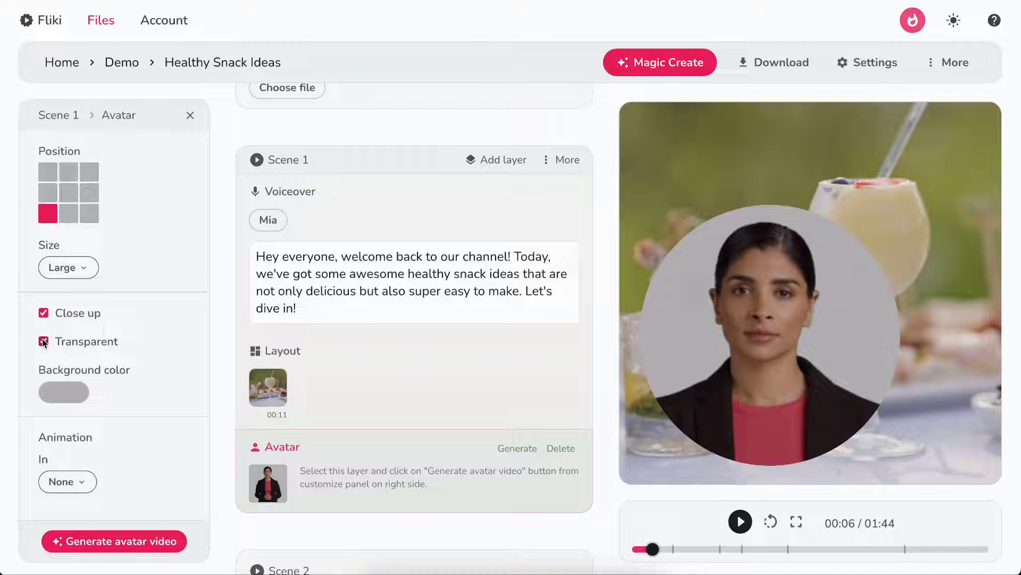
{"action": "left_click", "coordinate": [43, 341]}
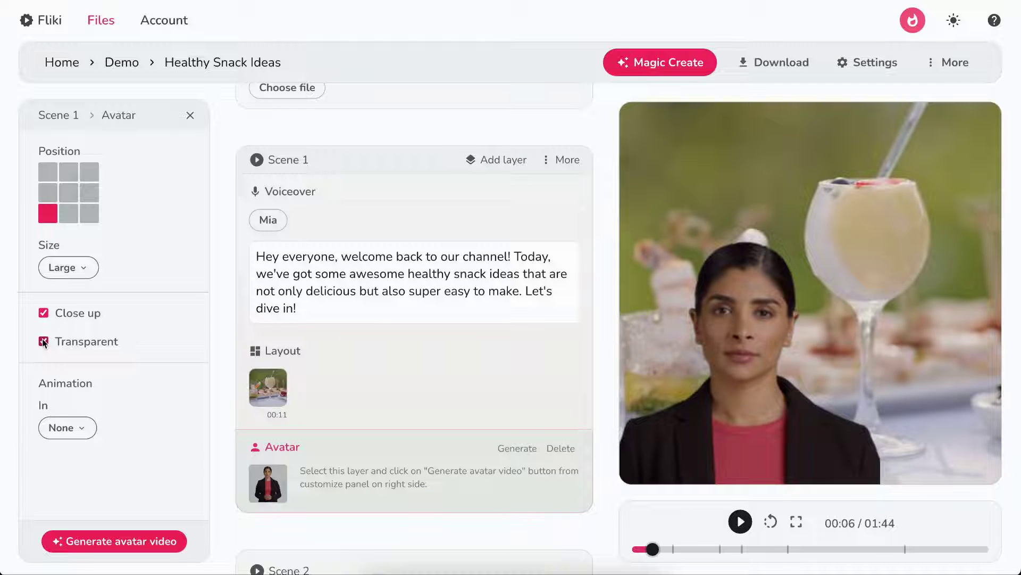
{"action": "left_click", "coordinate": [43, 341]}
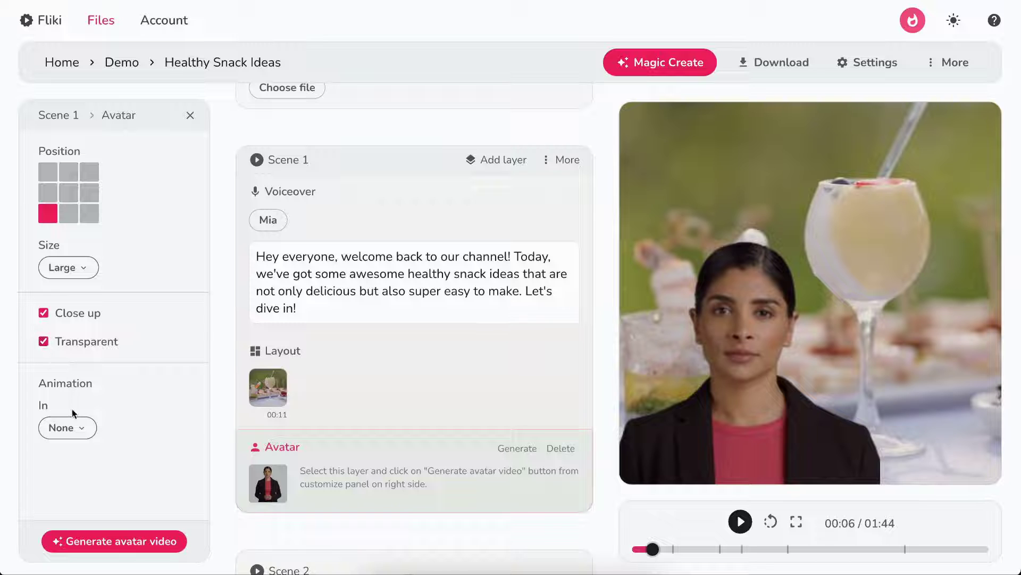
{"action": "left_click", "coordinate": [67, 427]}
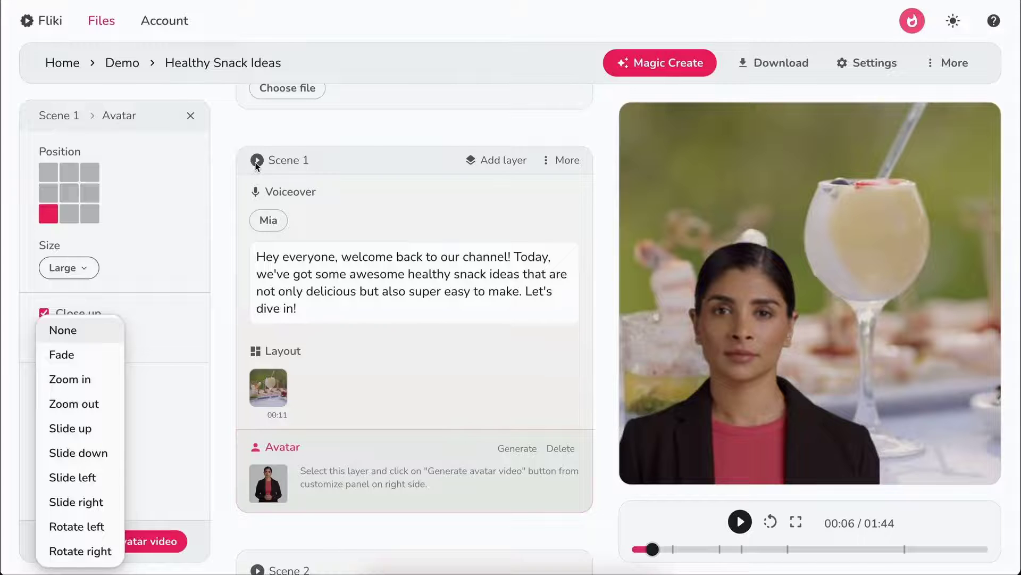
Set entrance animation to None, generate the avatar video, and preview Scene 1
{"action": "left_click", "coordinate": [740, 521]}
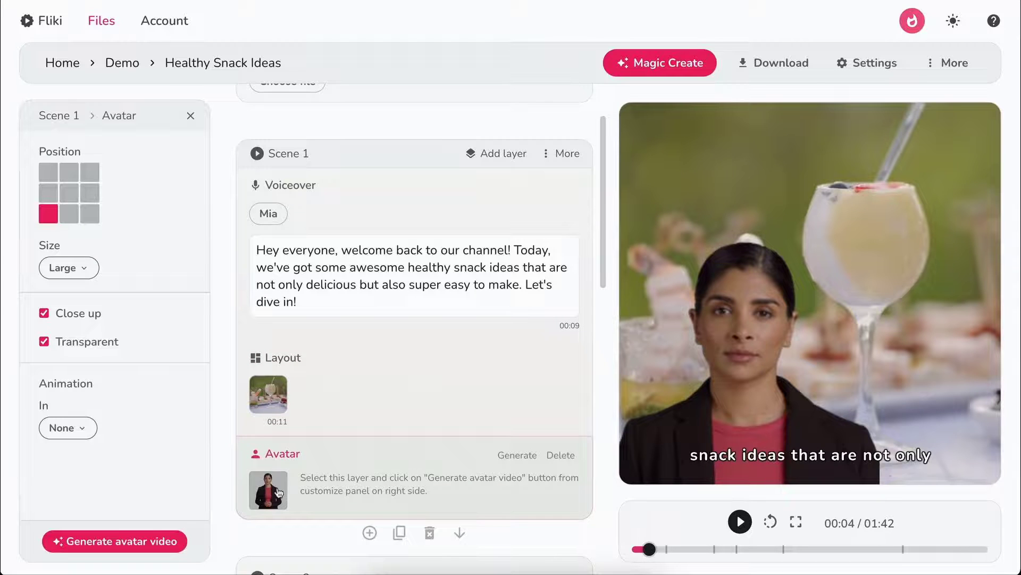
{"action": "left_click", "coordinate": [113, 540]}
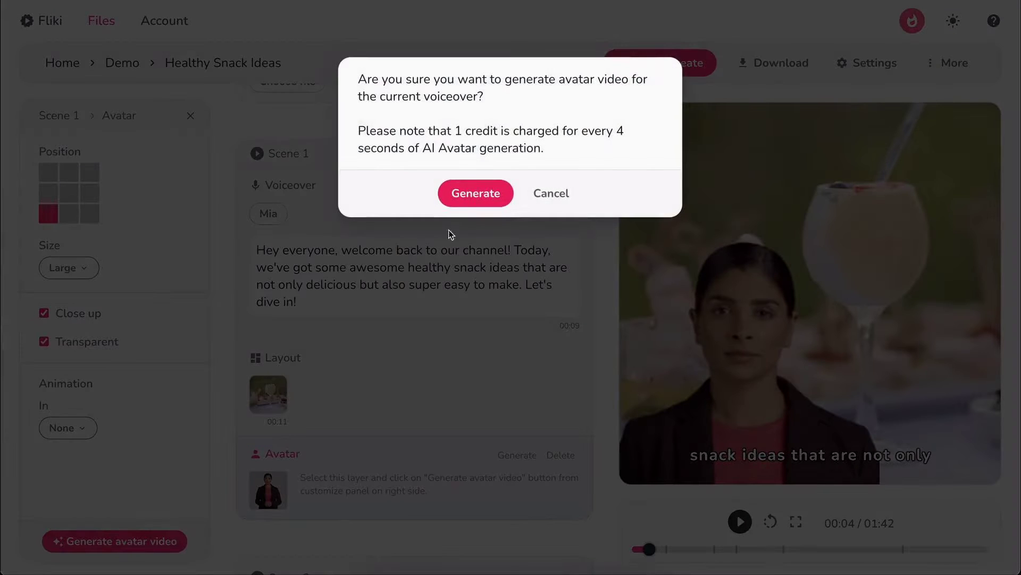
{"action": "left_click", "coordinate": [475, 192]}
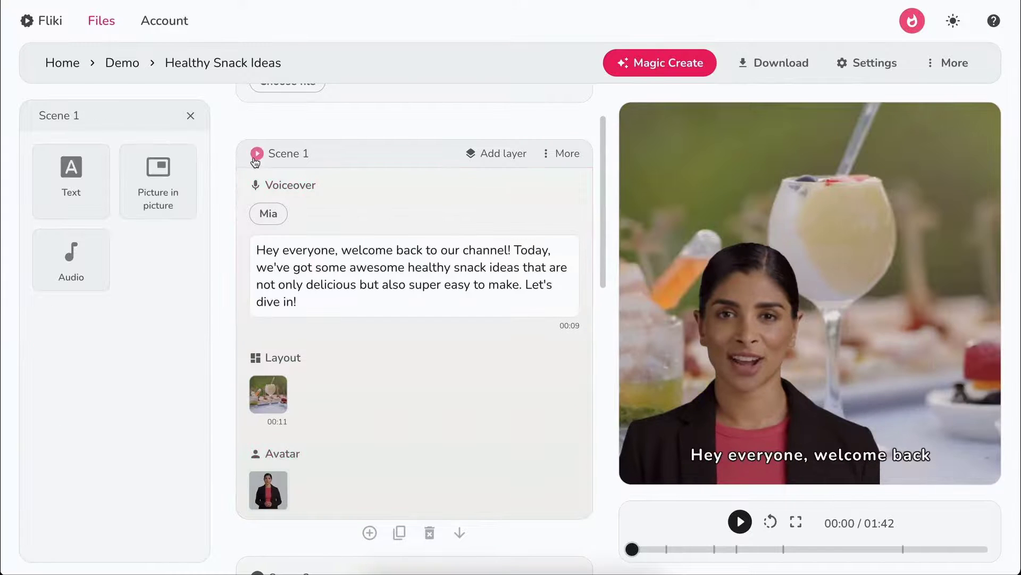
{"action": "left_click", "coordinate": [740, 521]}
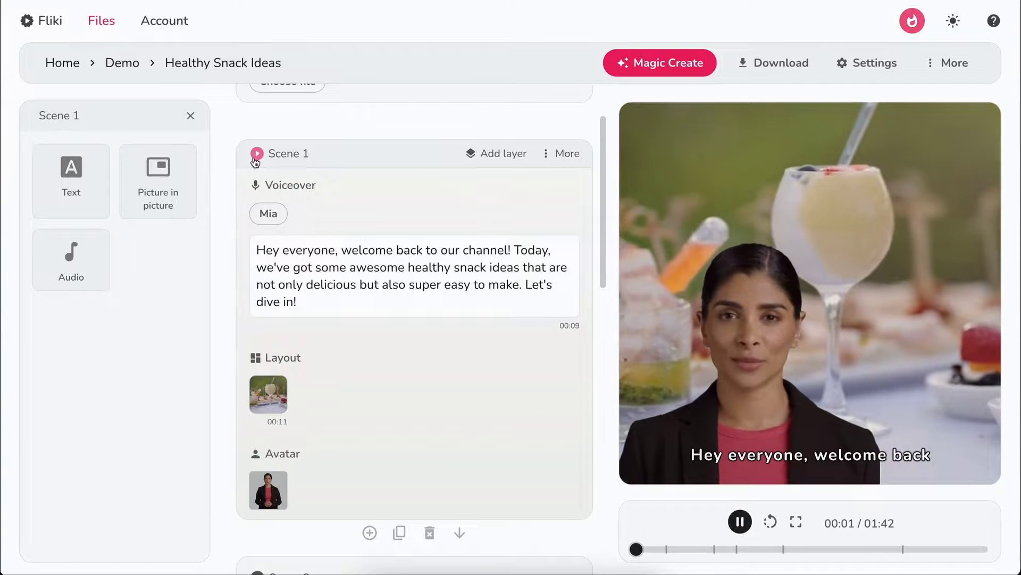
{"action": "left_click", "coordinate": [739, 521]}
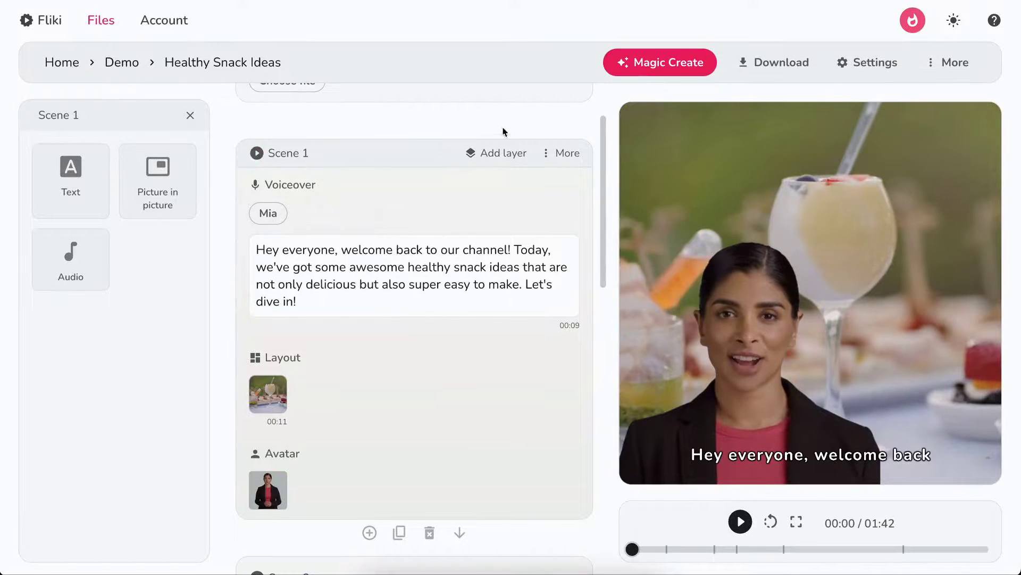
Start a new export of the video from the Download dialog
{"action": "left_click", "coordinate": [773, 62]}
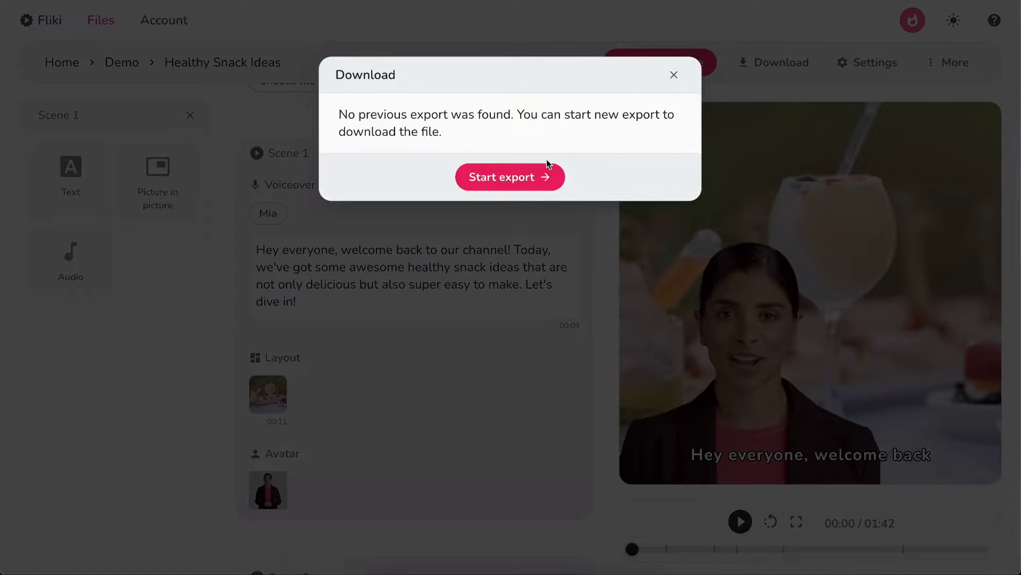
{"action": "left_click", "coordinate": [509, 177]}
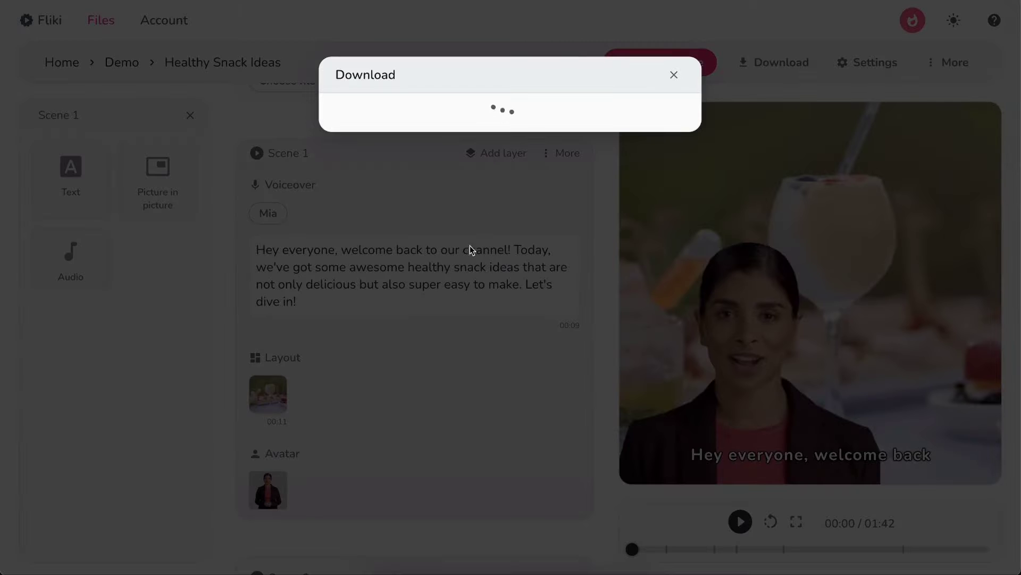